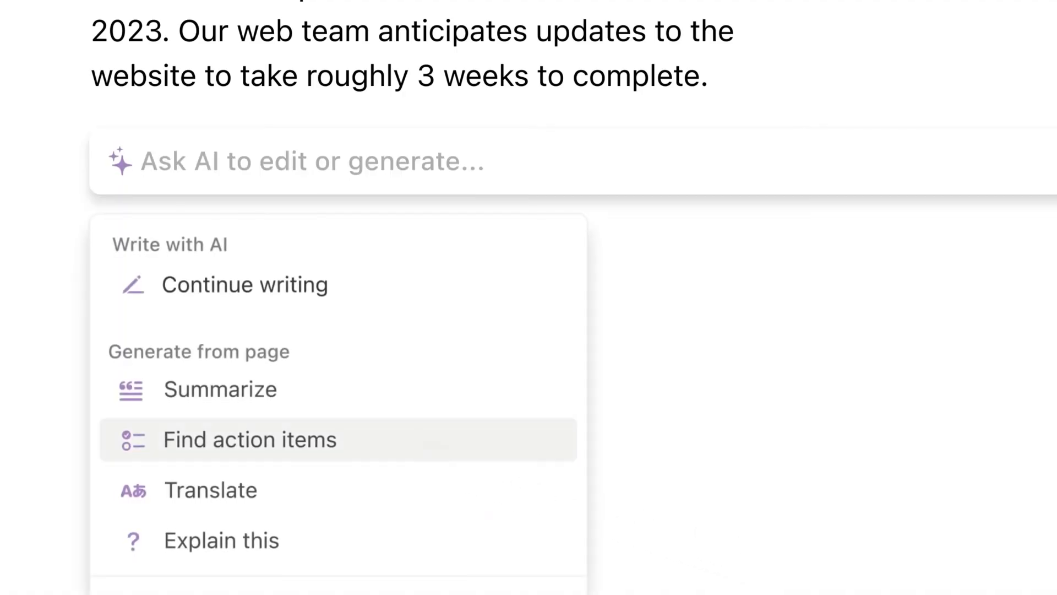
- Reveal the Ask AI edit-or-generate options on the Notion page
left_click(250, 440)
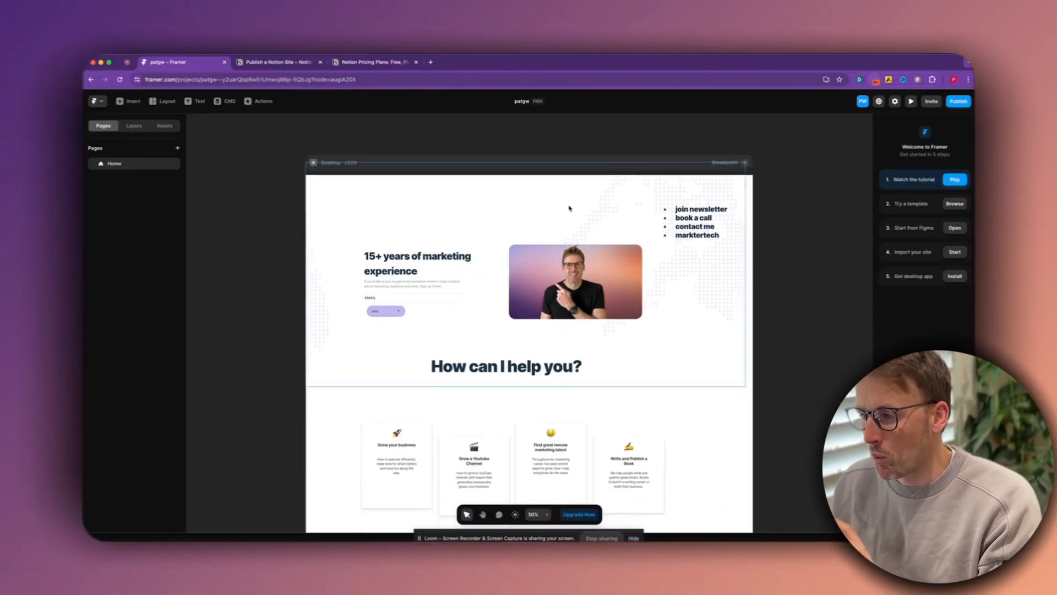
- Scroll the Framer homepage canvas down to the service cards section
scroll("down", 3)
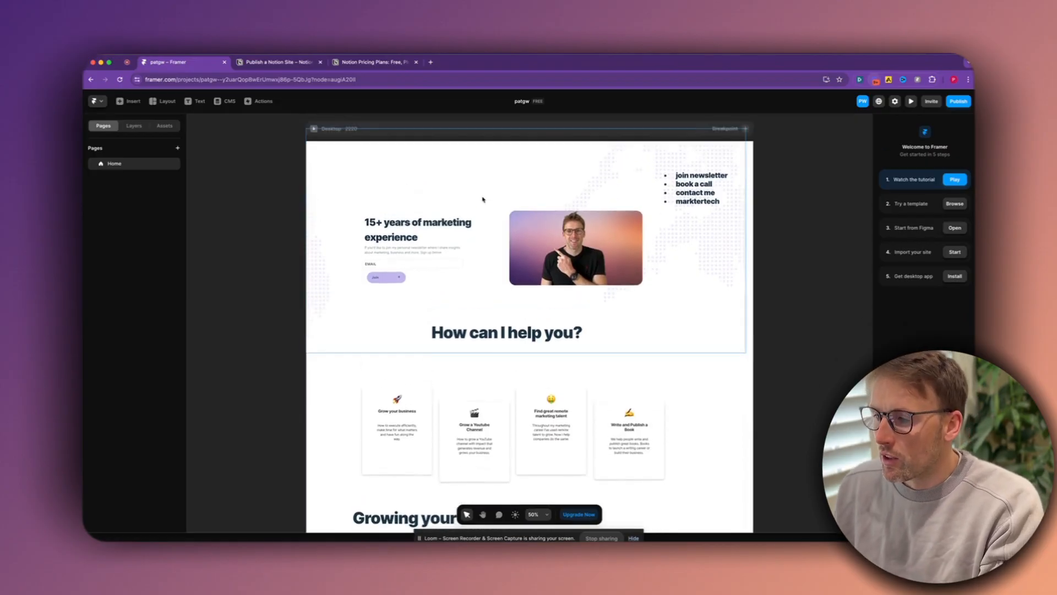
mouse_move(485, 163)
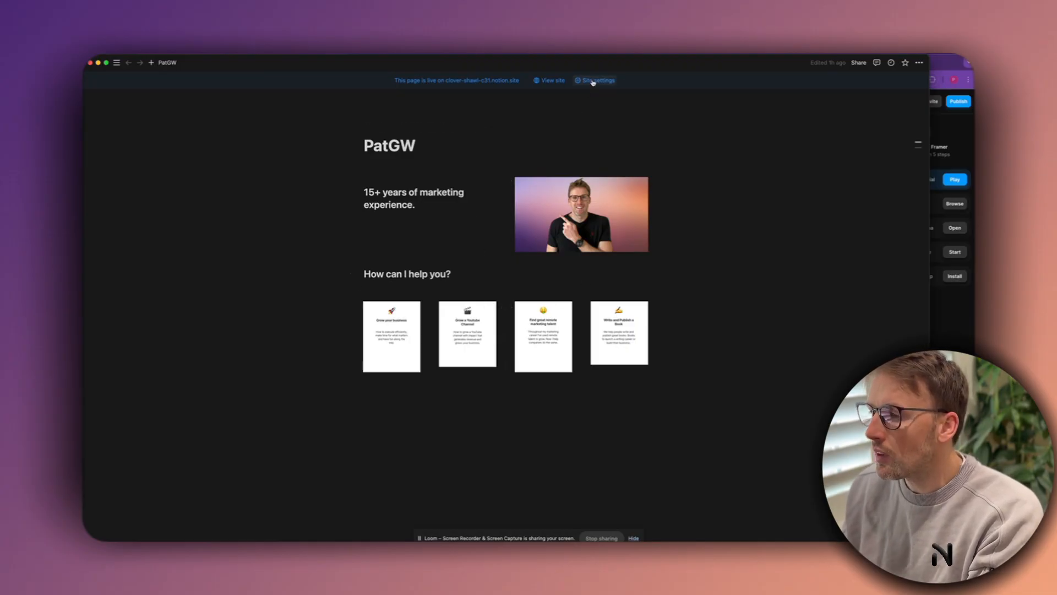
- Reach the Site customization editor for the published PatGW site from the live-site banner
left_click(596, 81)
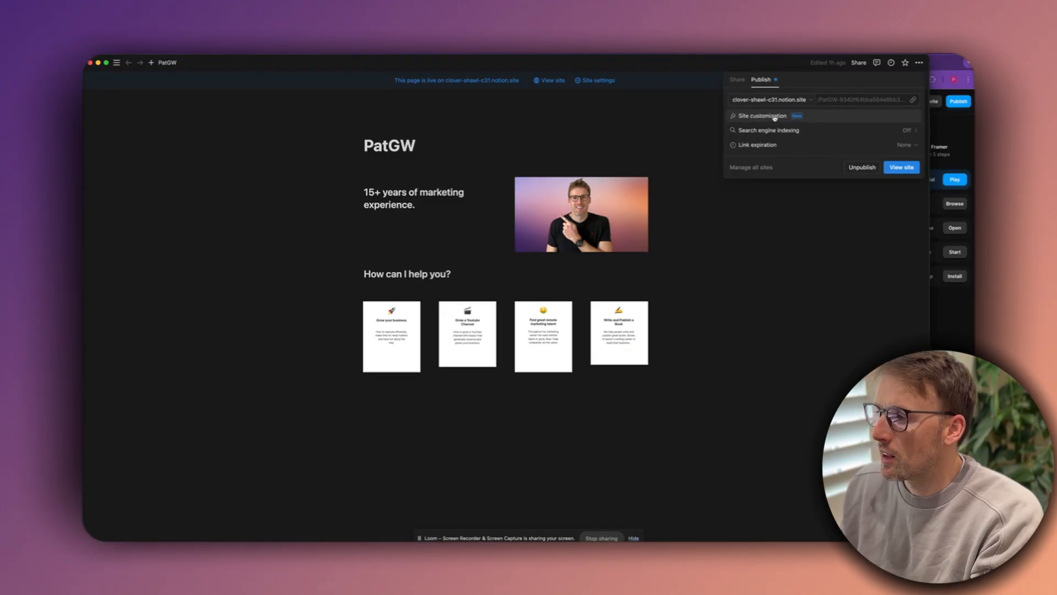
left_click(762, 116)
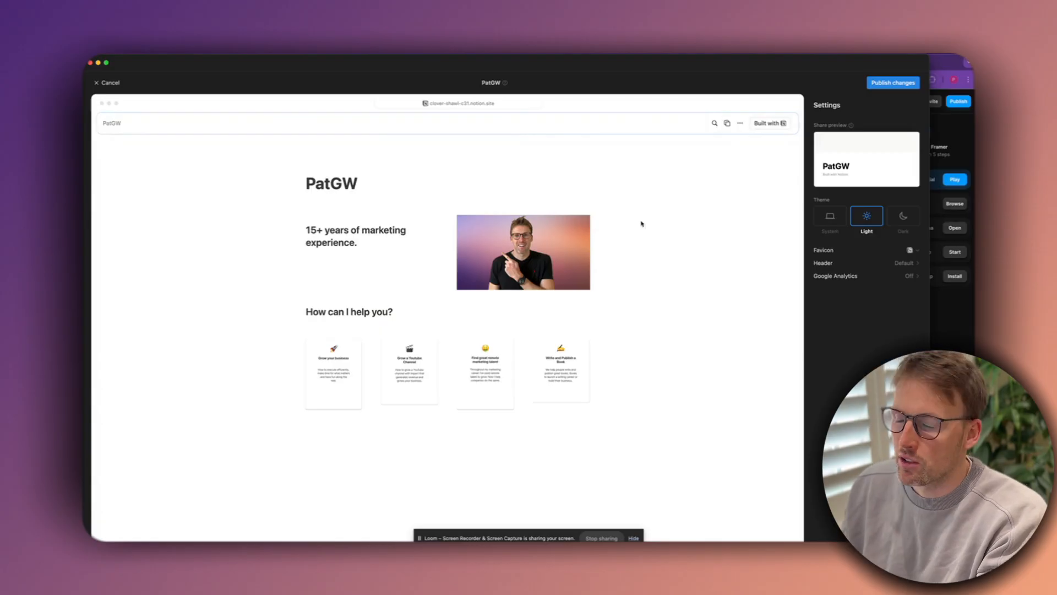
mouse_move(610, 251)
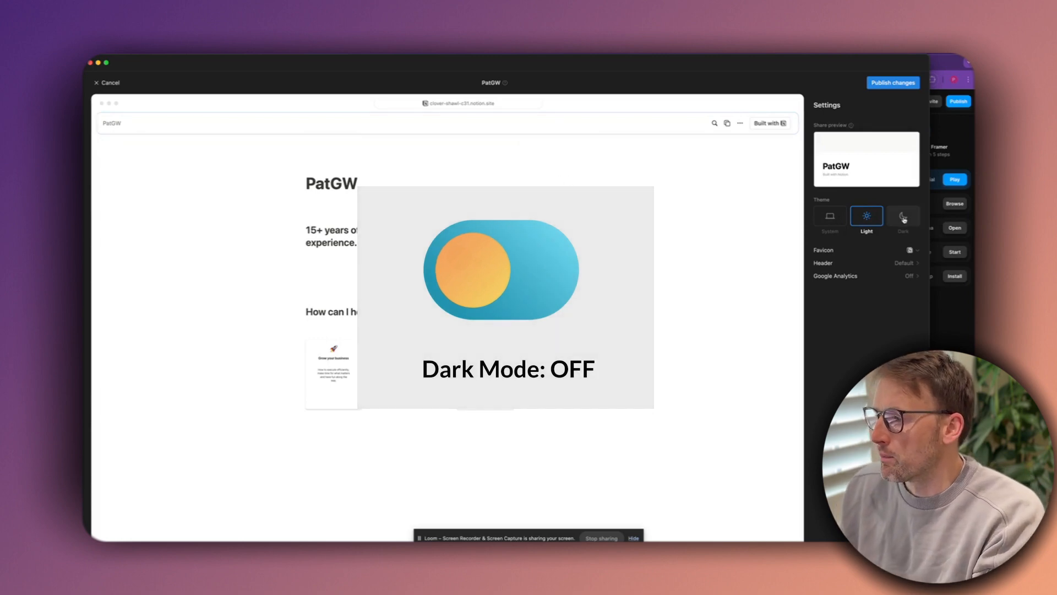
- Preview the site in Dark and System themes, then keep the Light theme
left_click(903, 216)
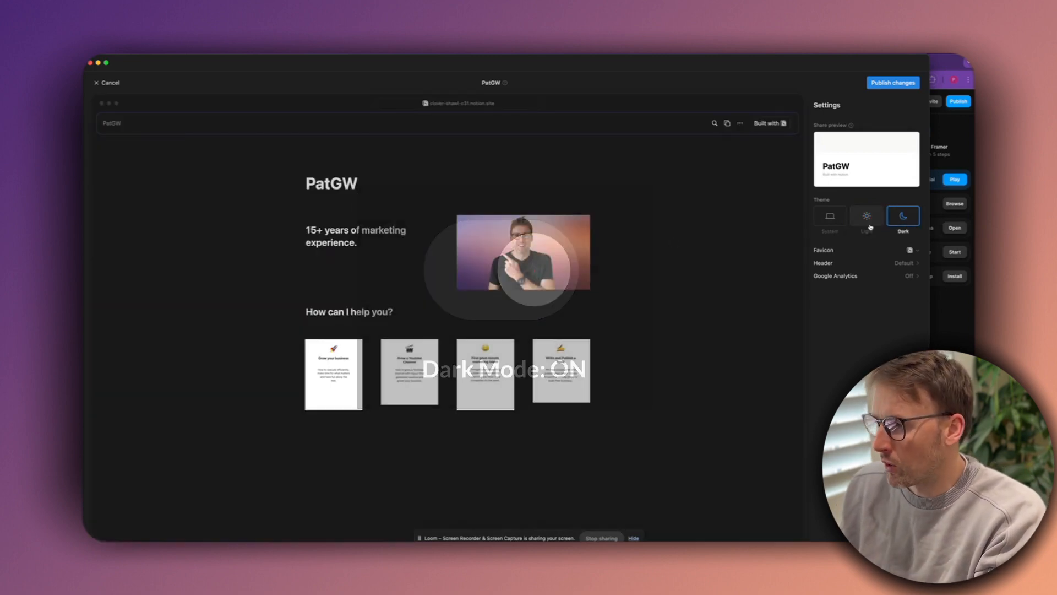
left_click(829, 216)
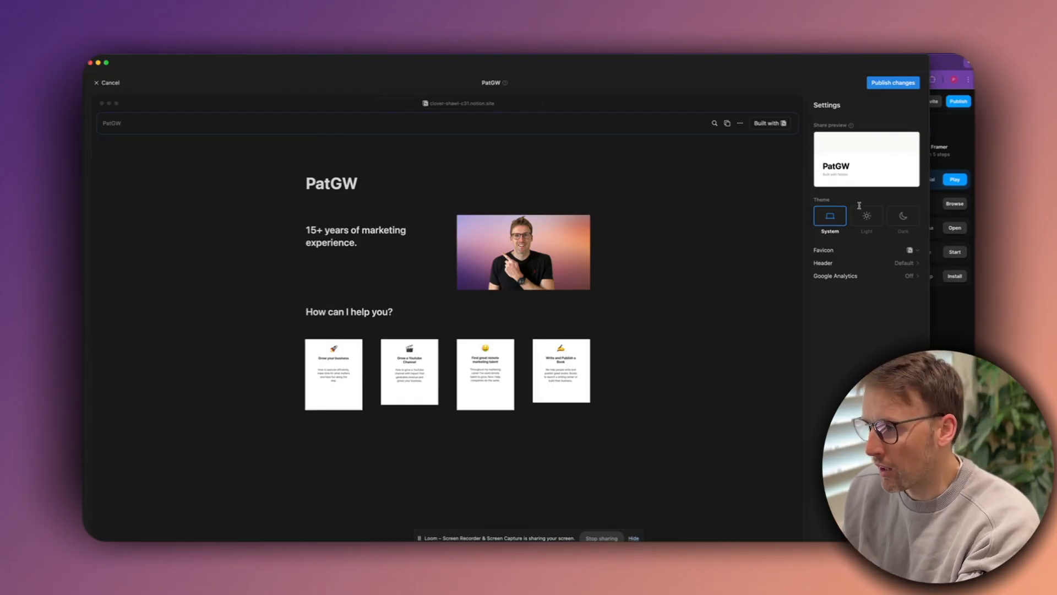
left_click(867, 215)
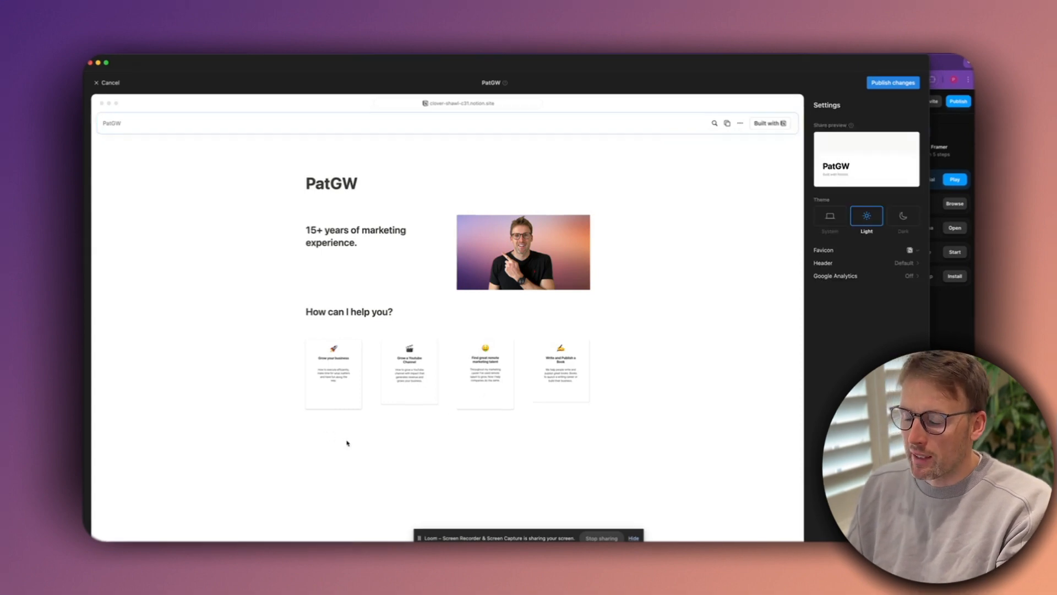
mouse_move(547, 443)
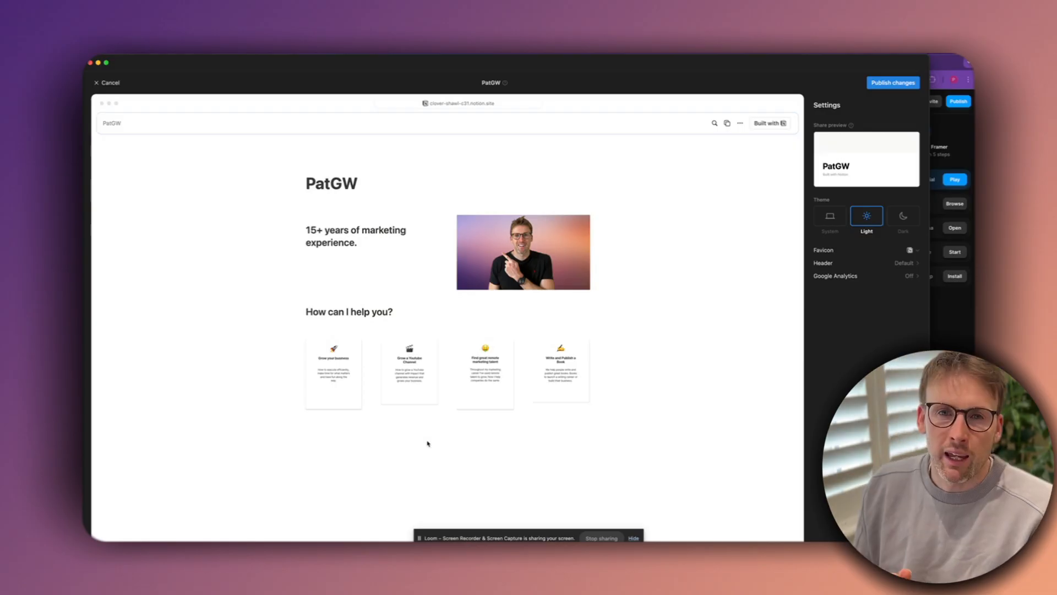
mouse_move(464, 286)
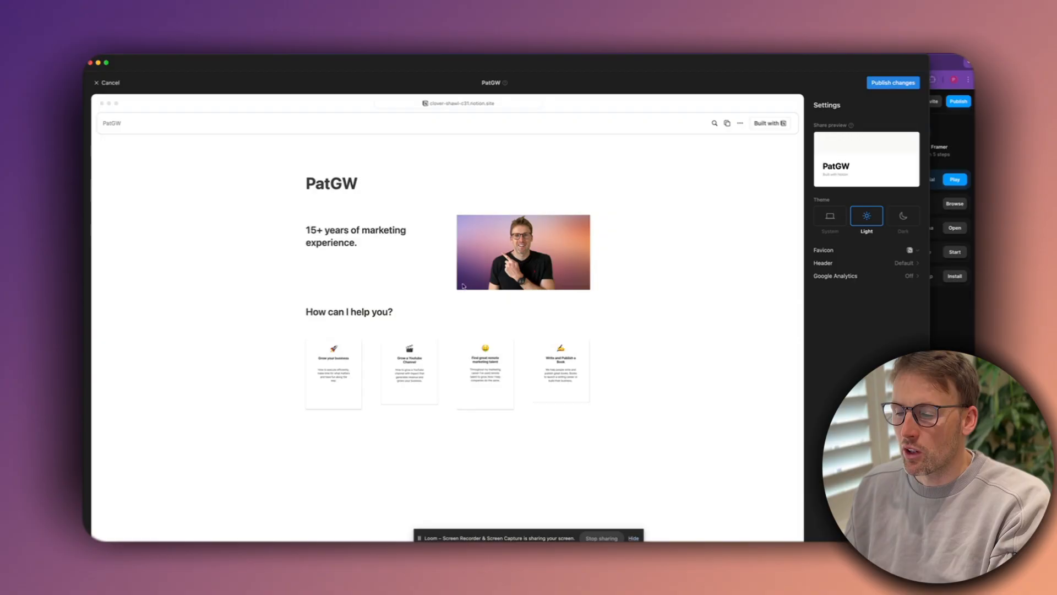
mouse_move(441, 261)
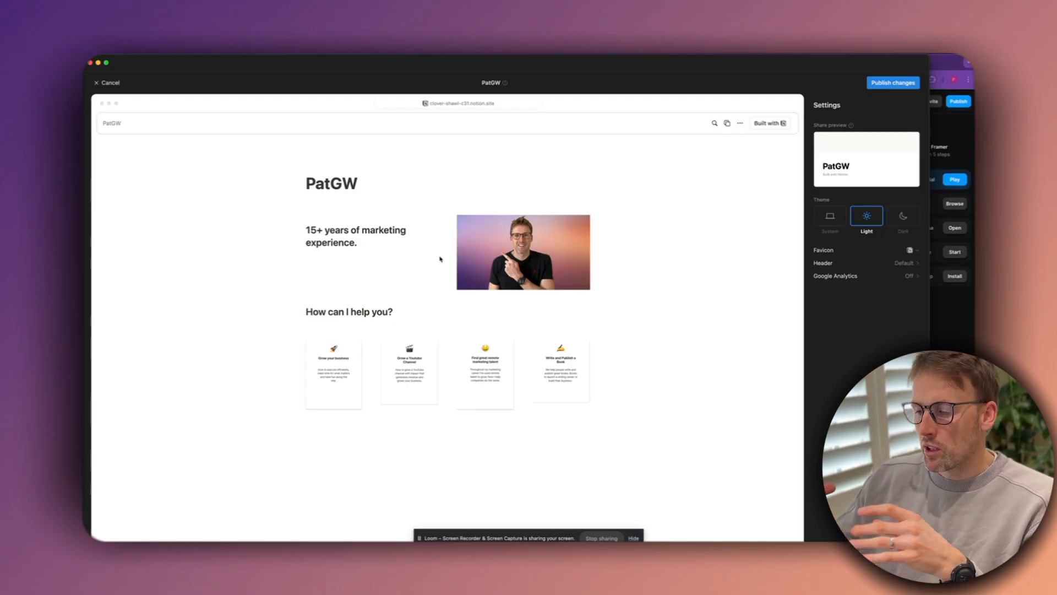
mouse_move(477, 408)
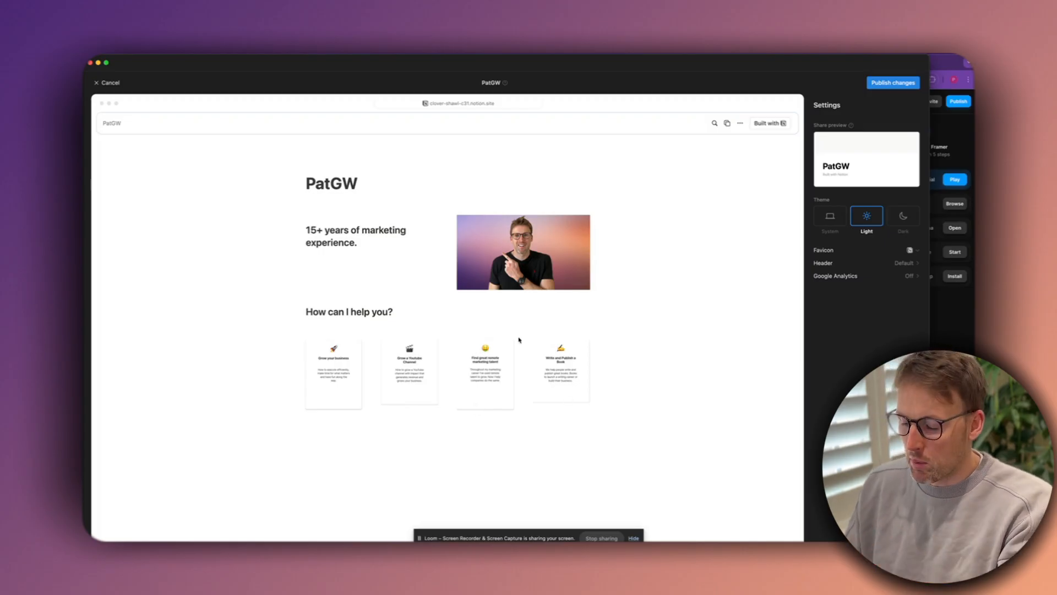
mouse_move(608, 179)
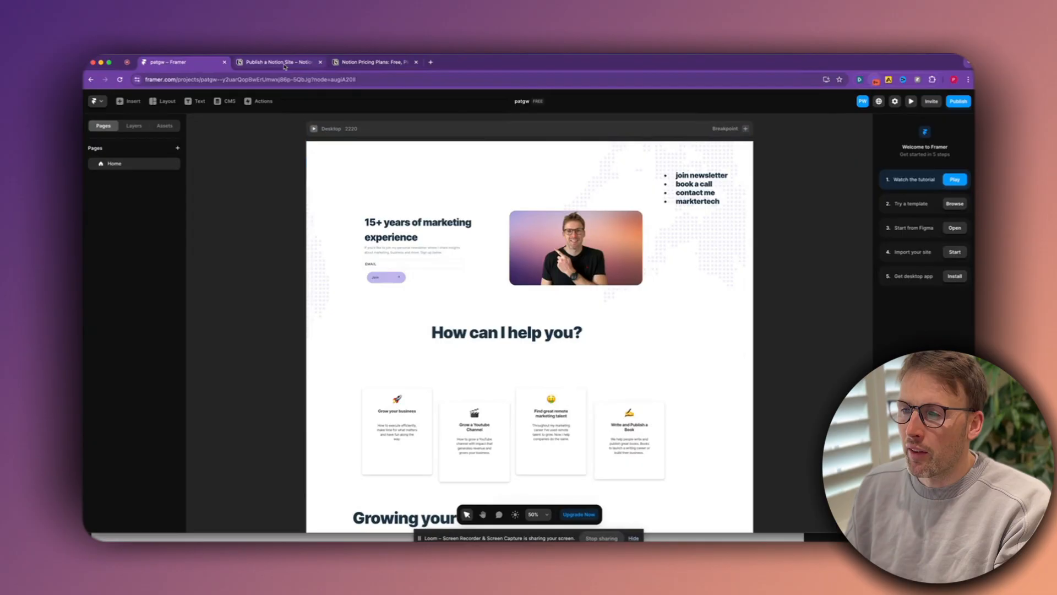
- Read the Publish a Notion Site article down to the Adjust settings section
left_click(276, 62)
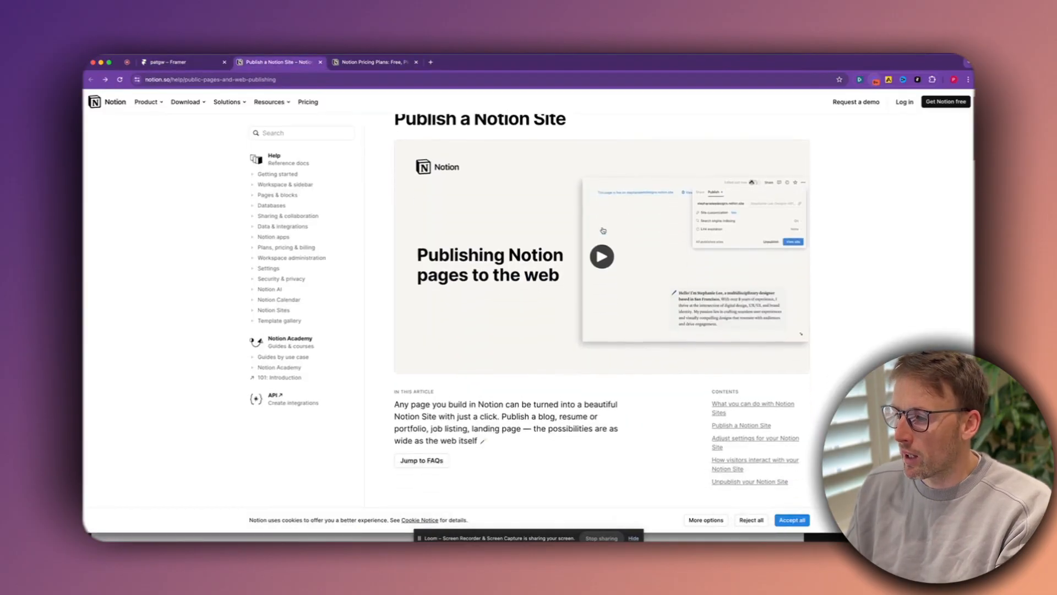
scroll("down", 3)
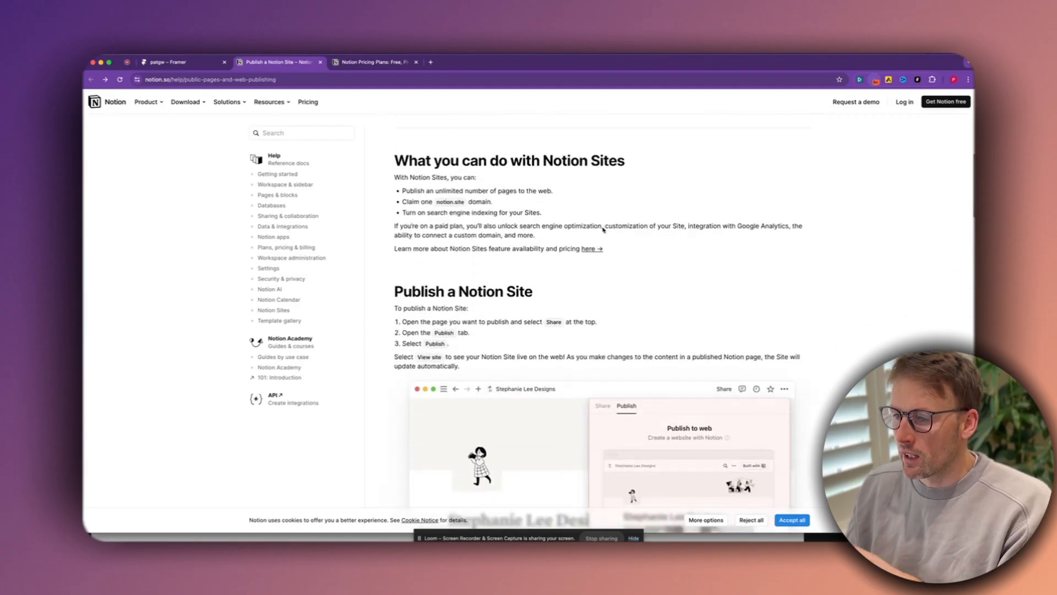
scroll("down", 3)
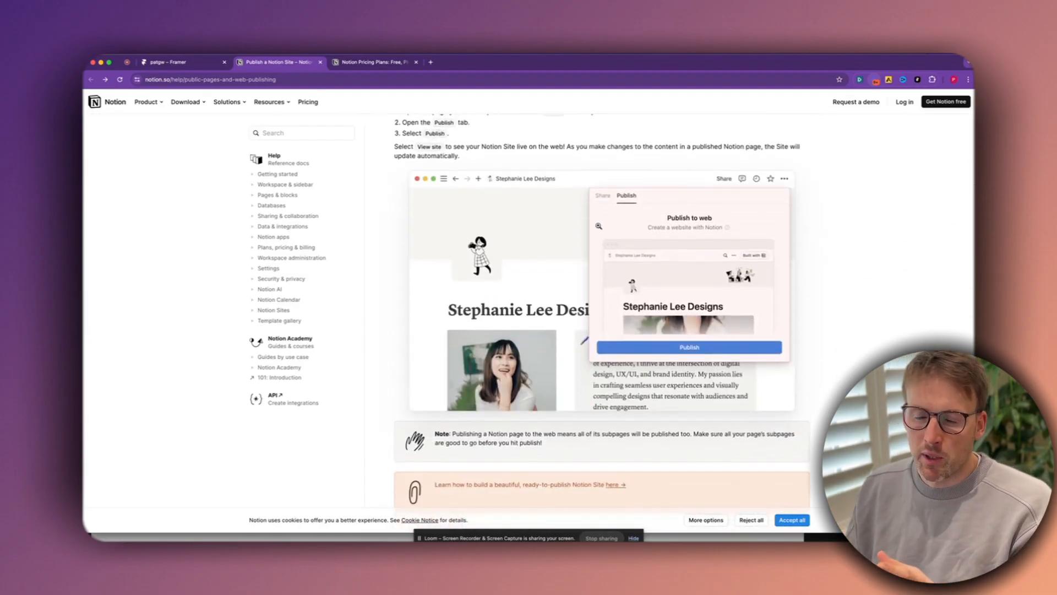
scroll("down", 3)
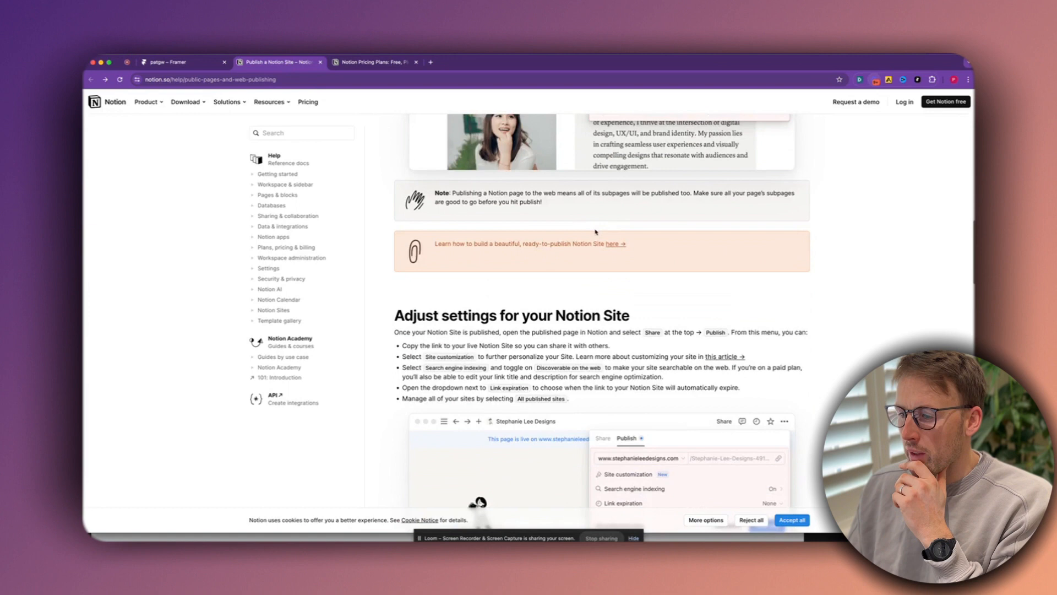
scroll("down", 3)
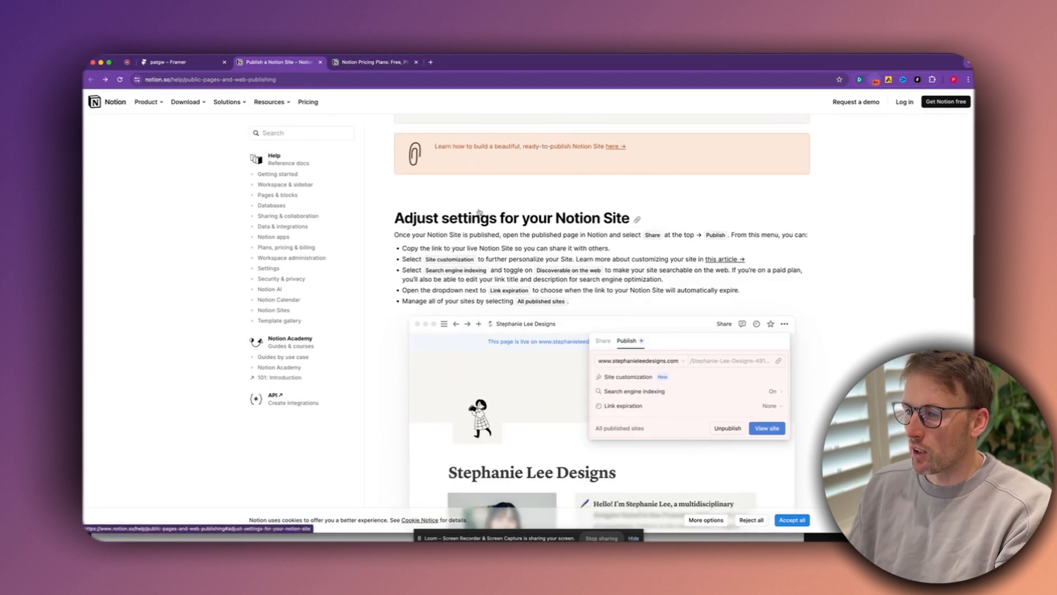
scroll("down", 3)
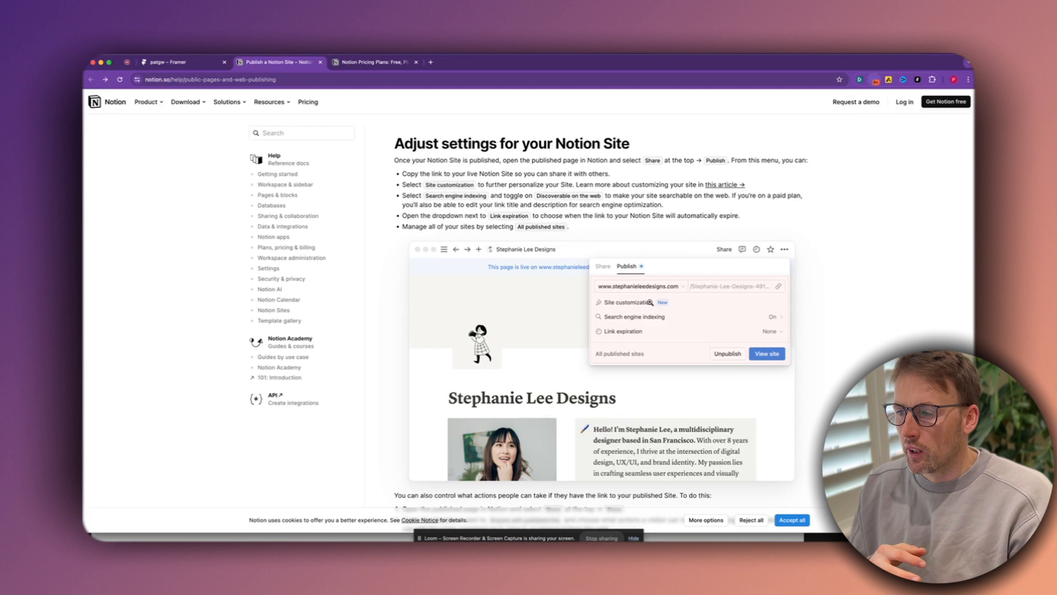
- Read on through the visitor interaction and unpublishing sections of the article
scroll("down", 3)
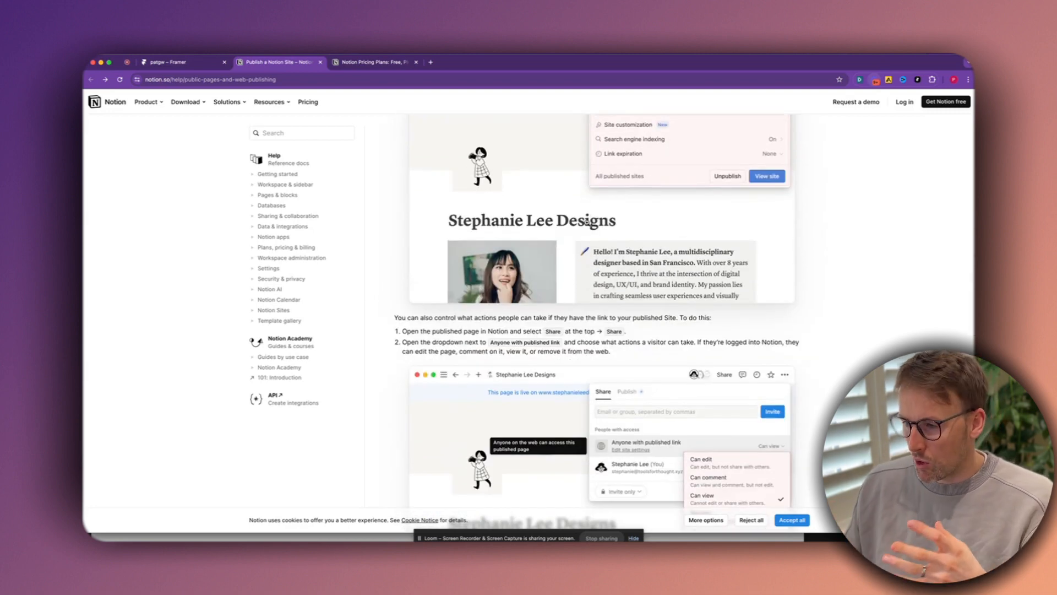
scroll("down", 3)
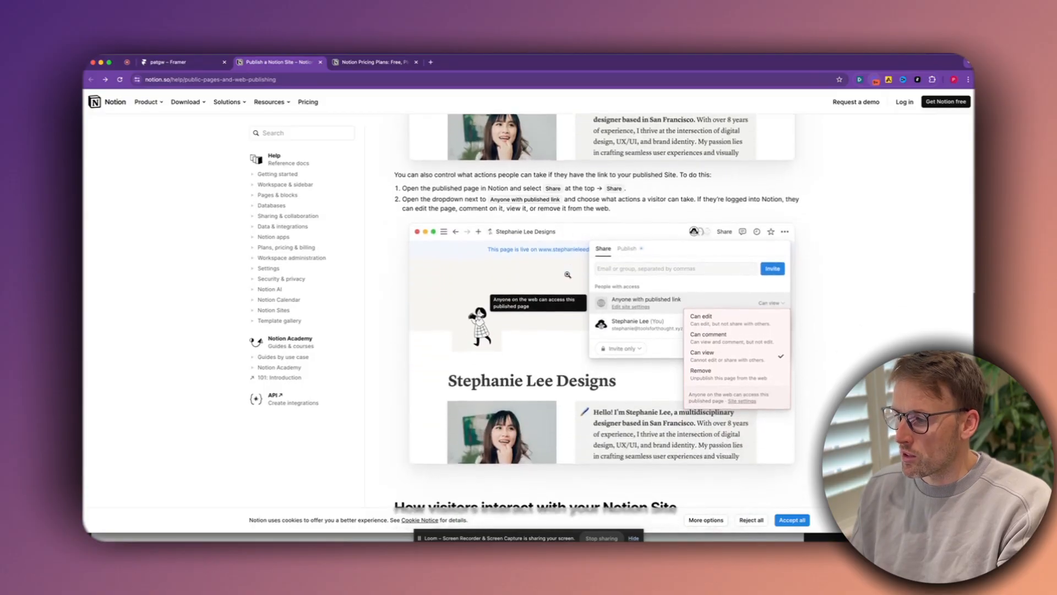
scroll("down", 3)
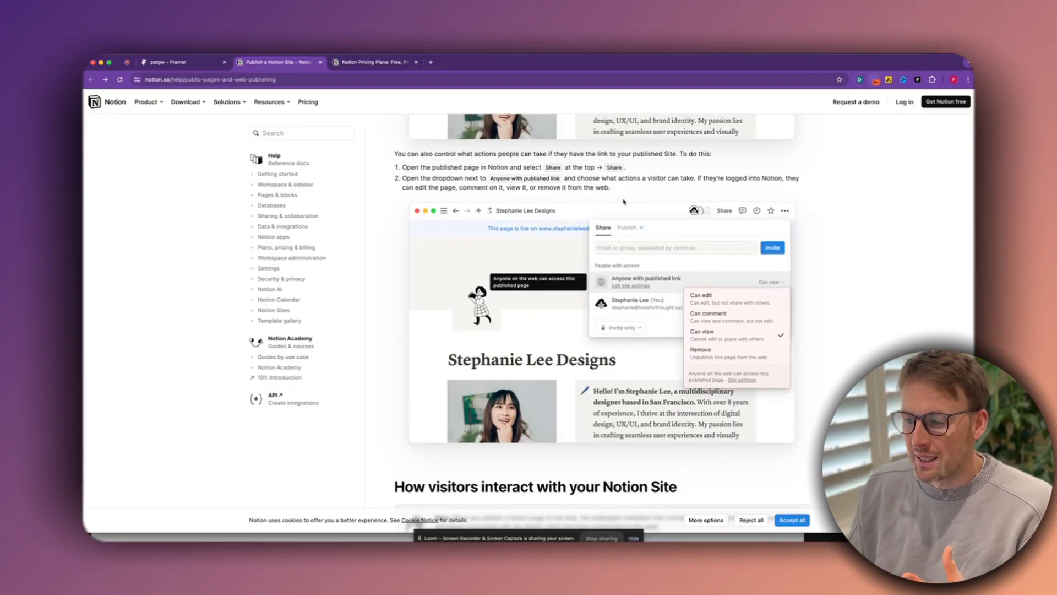
scroll("down", 3)
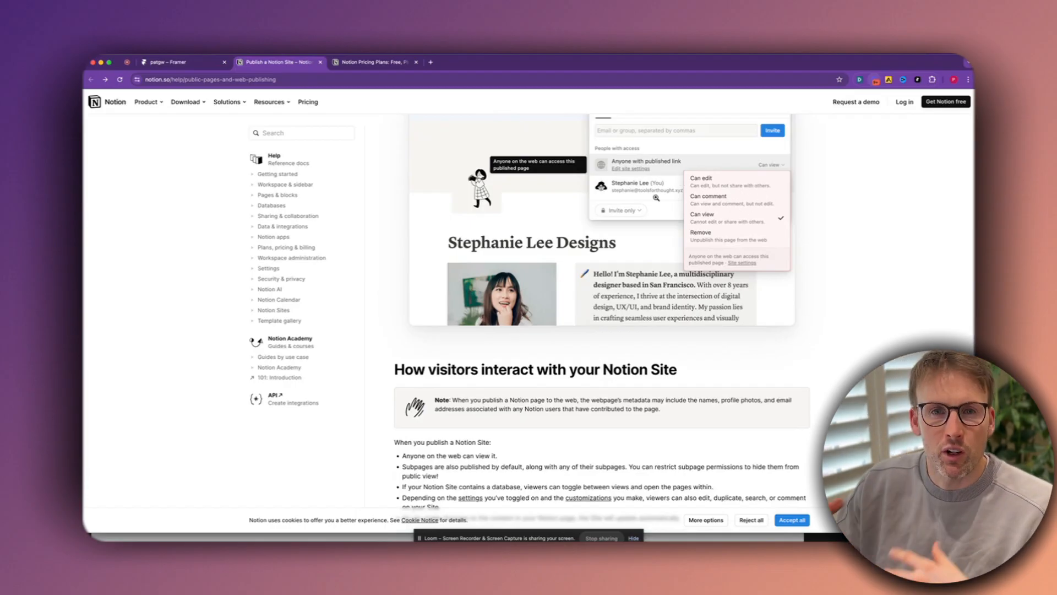
scroll("down", 3)
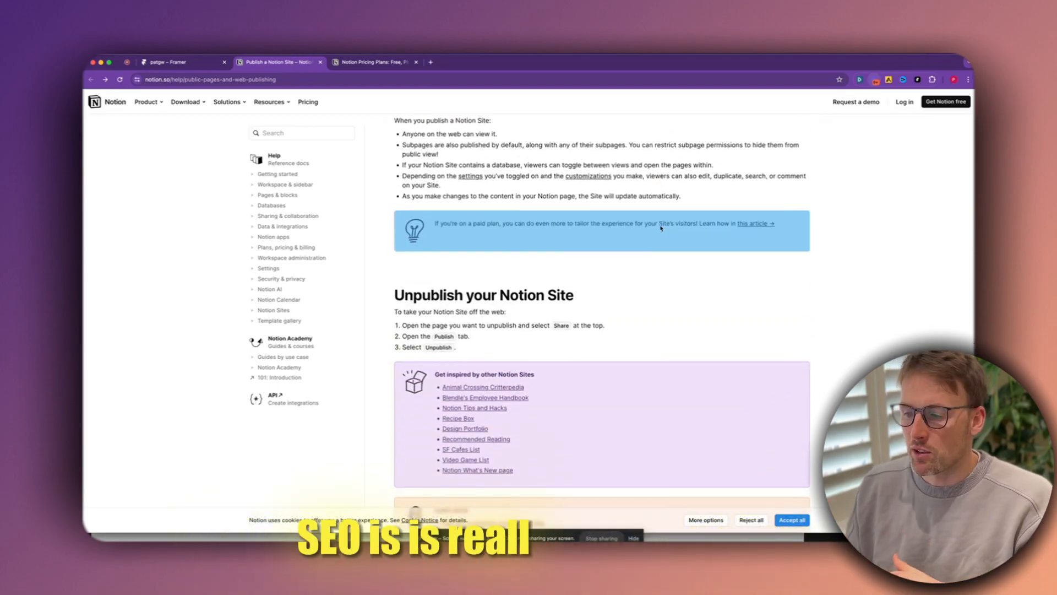
scroll("down", 3)
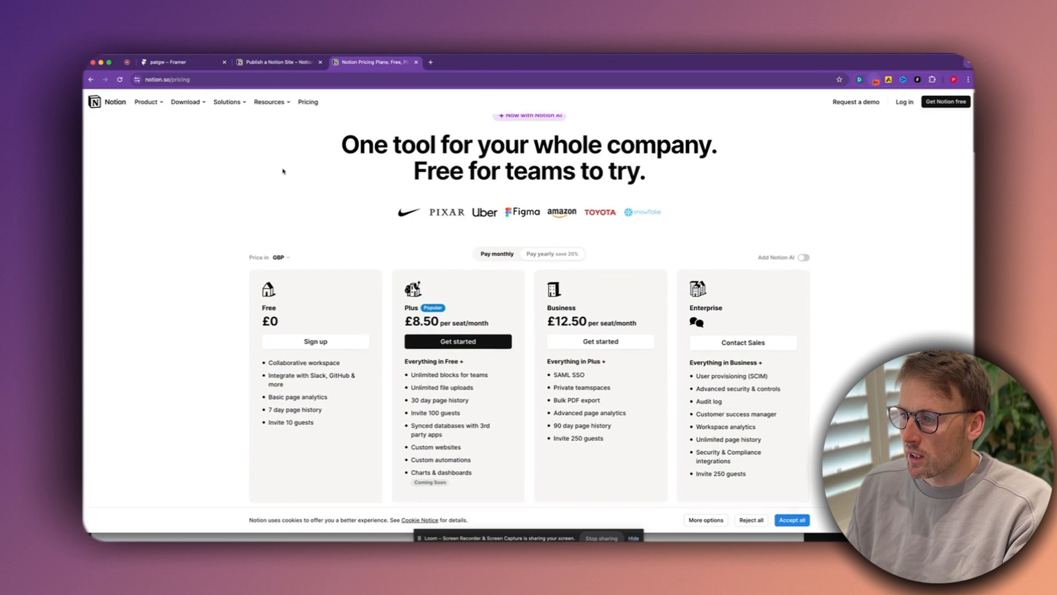
scroll("down", 3)
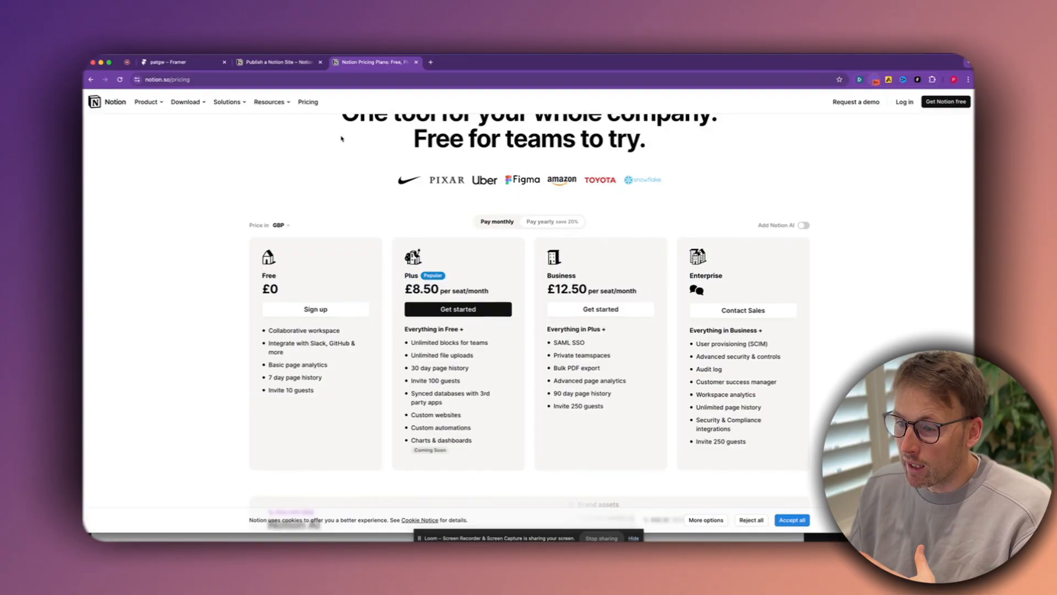
scroll("down", 3)
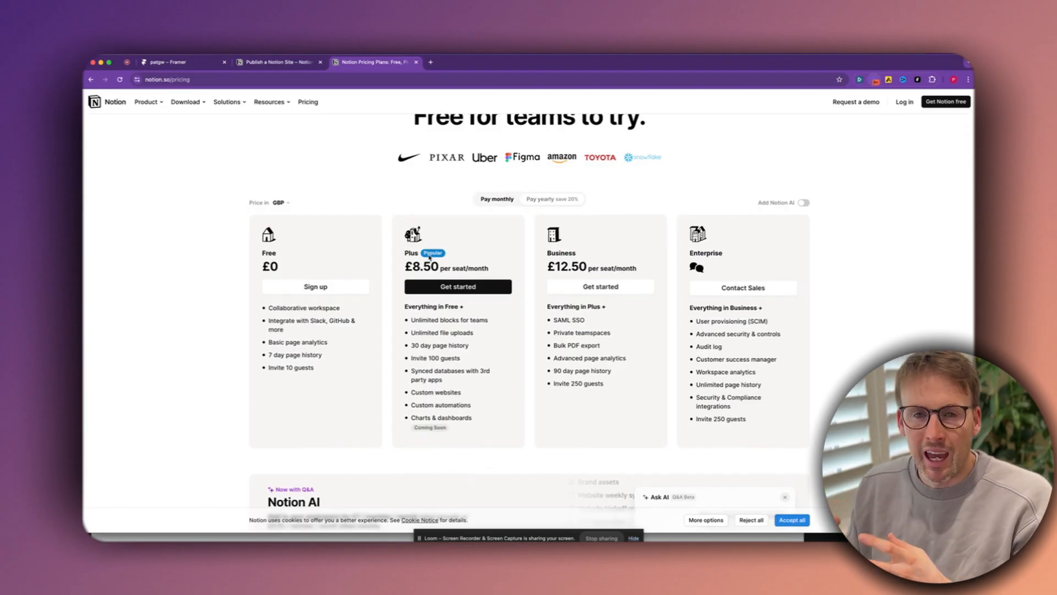
mouse_move(435, 392)
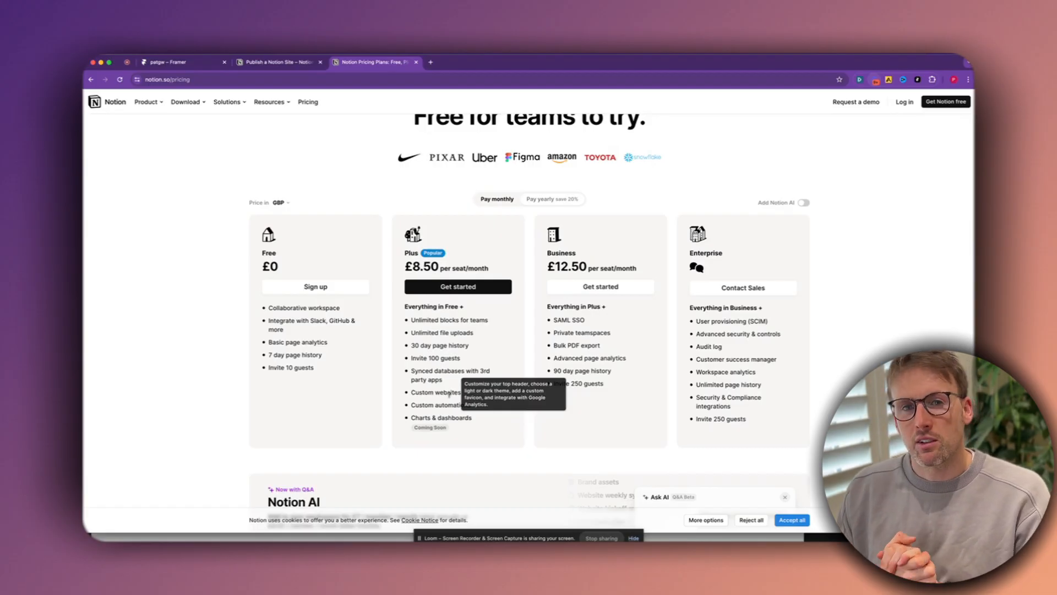
scroll("down", 3)
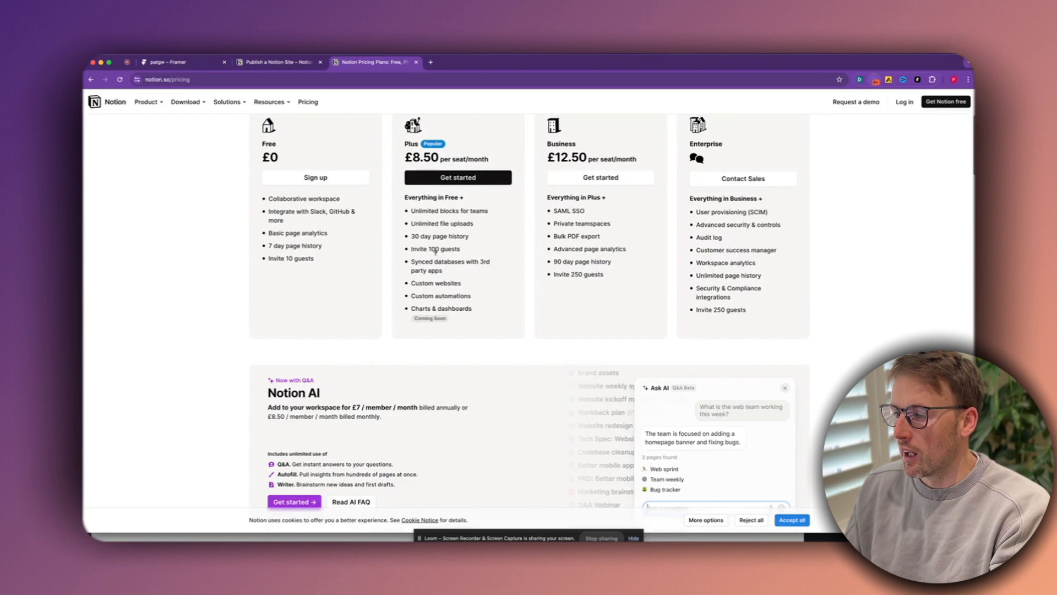